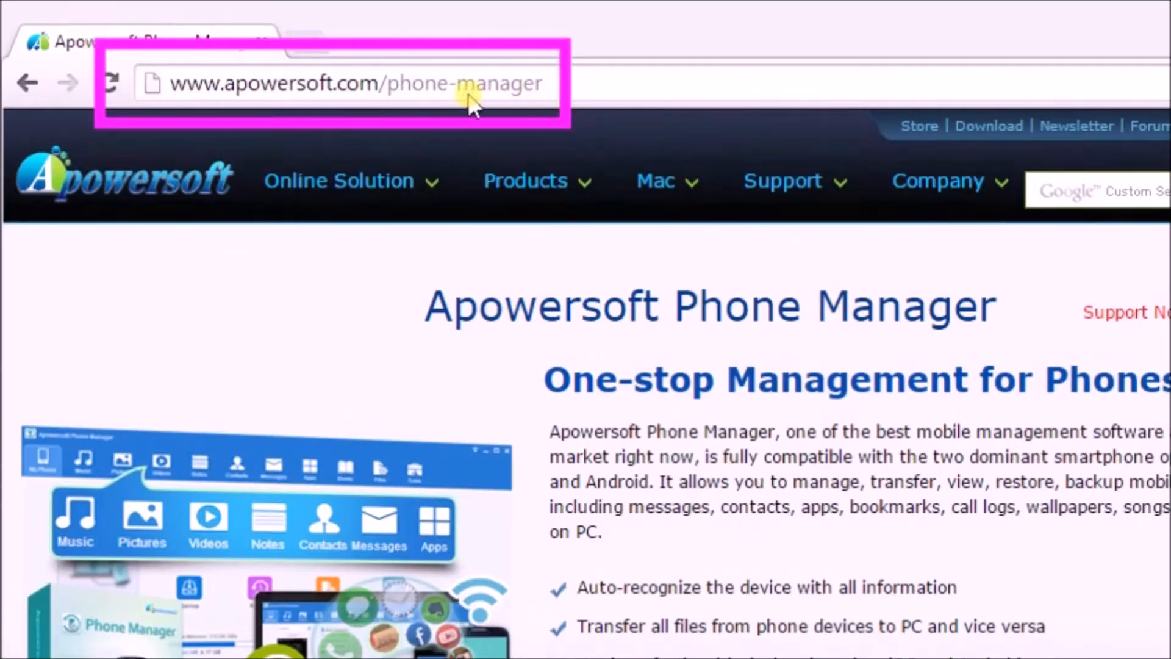
mouse_move(174, 90)
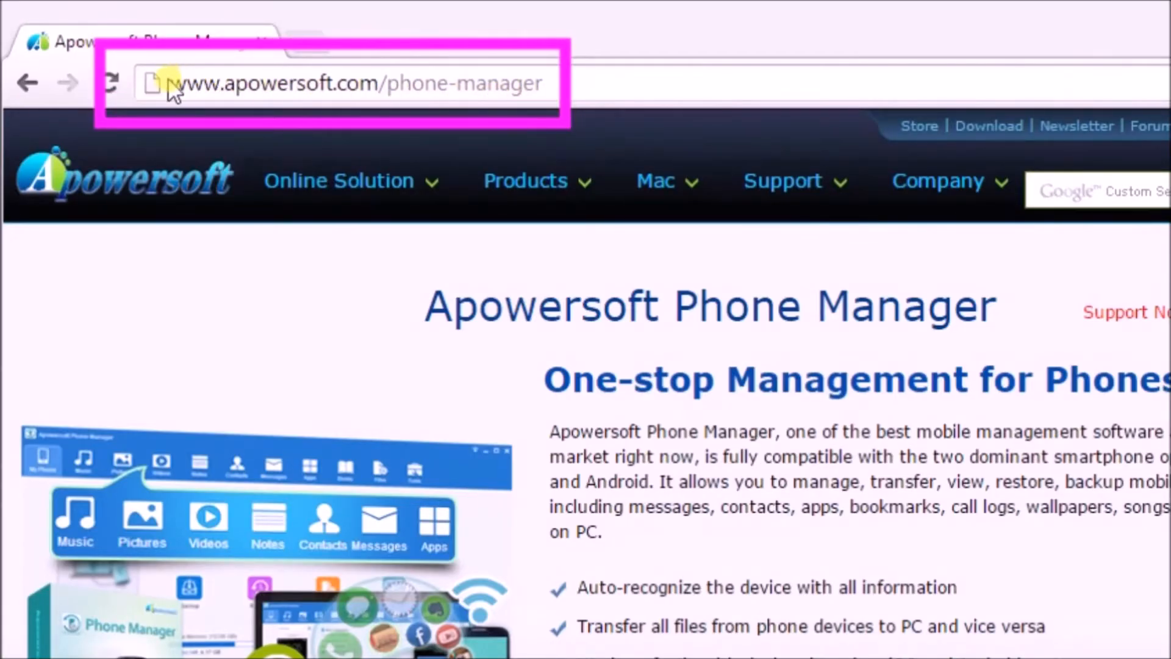
mouse_move(512, 109)
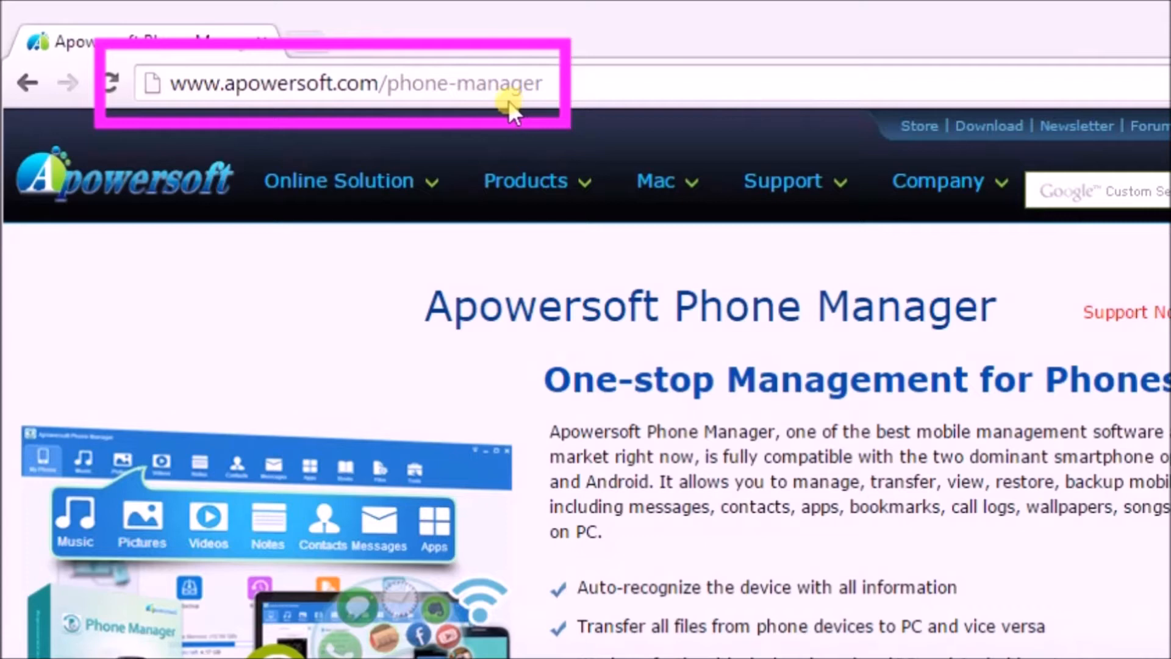
Scroll the Phone Manager page down to the desktop download and launch buttons
scroll(down, 3)
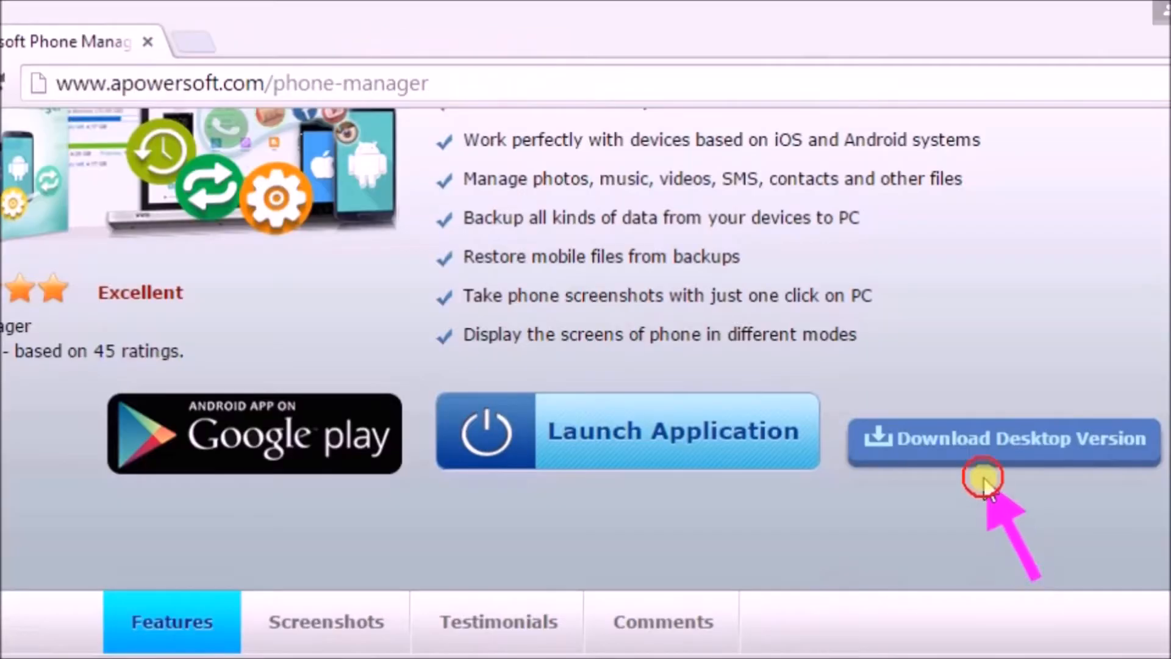
mouse_move(979, 445)
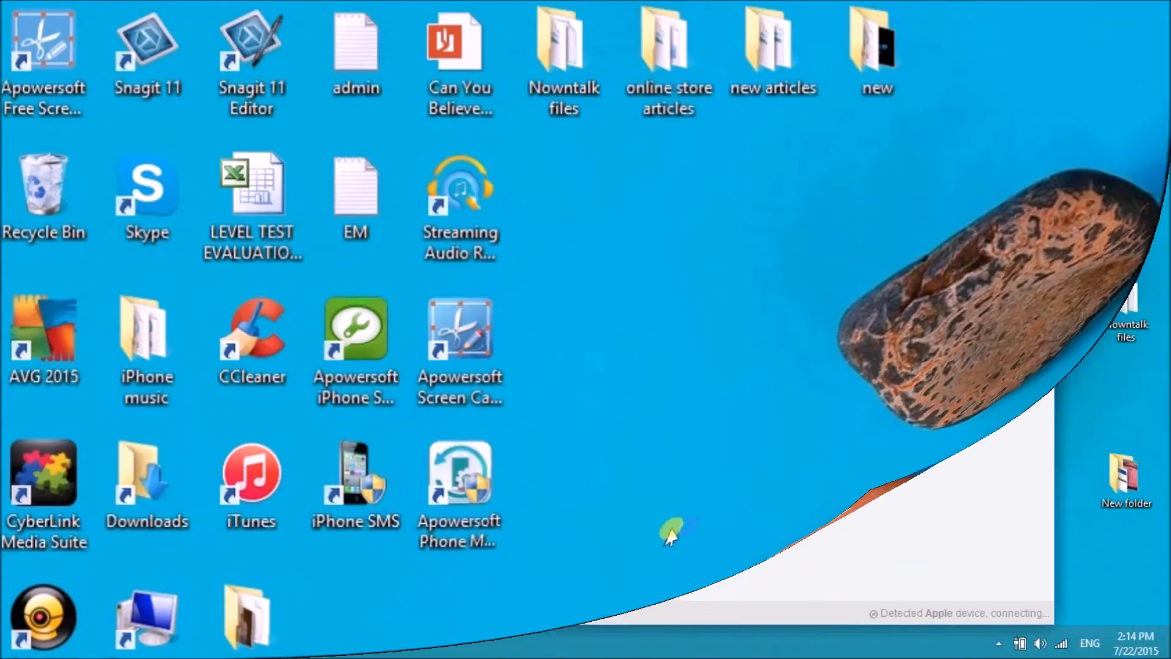
Launch Apowersoft Phone Manager from its desktop shortcut and let it detect the iPhone 4S
double_click(459, 485)
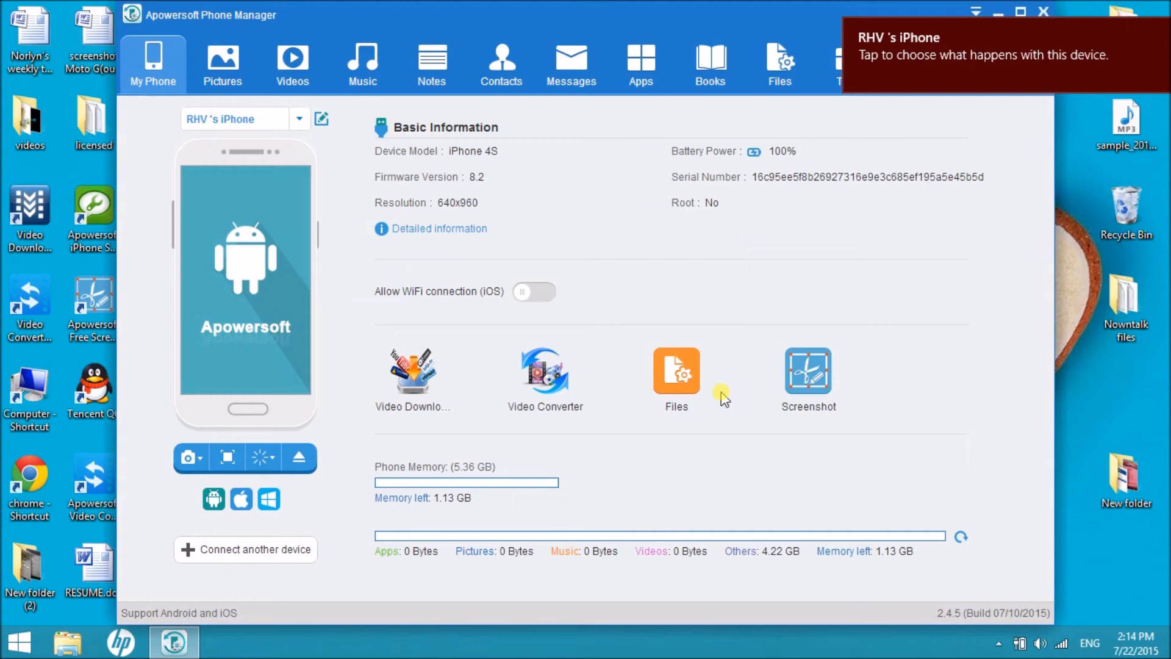
Open the Music section's Ringtone list and tick the Gold ringtone
click(361, 63)
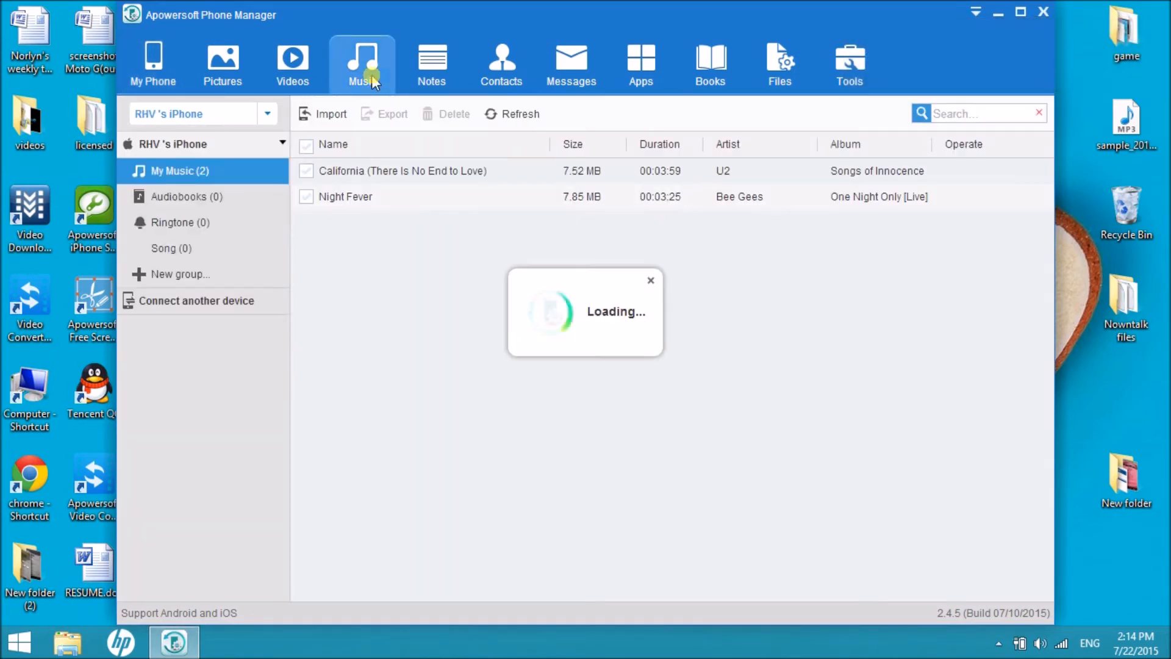
click(179, 222)
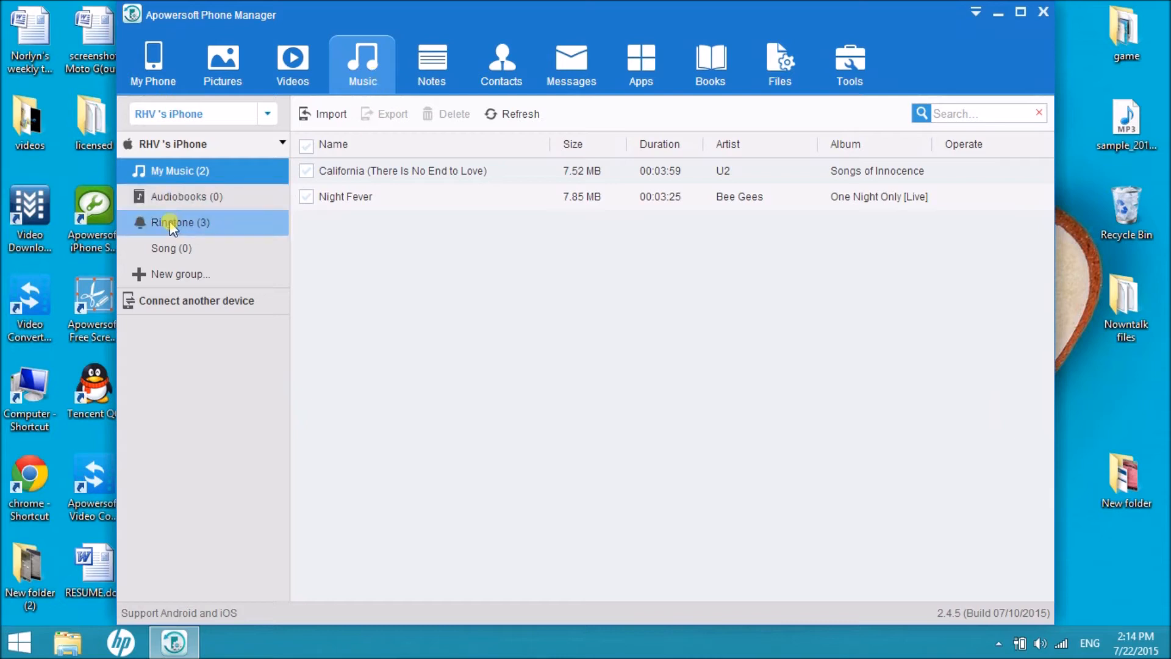
click(179, 222)
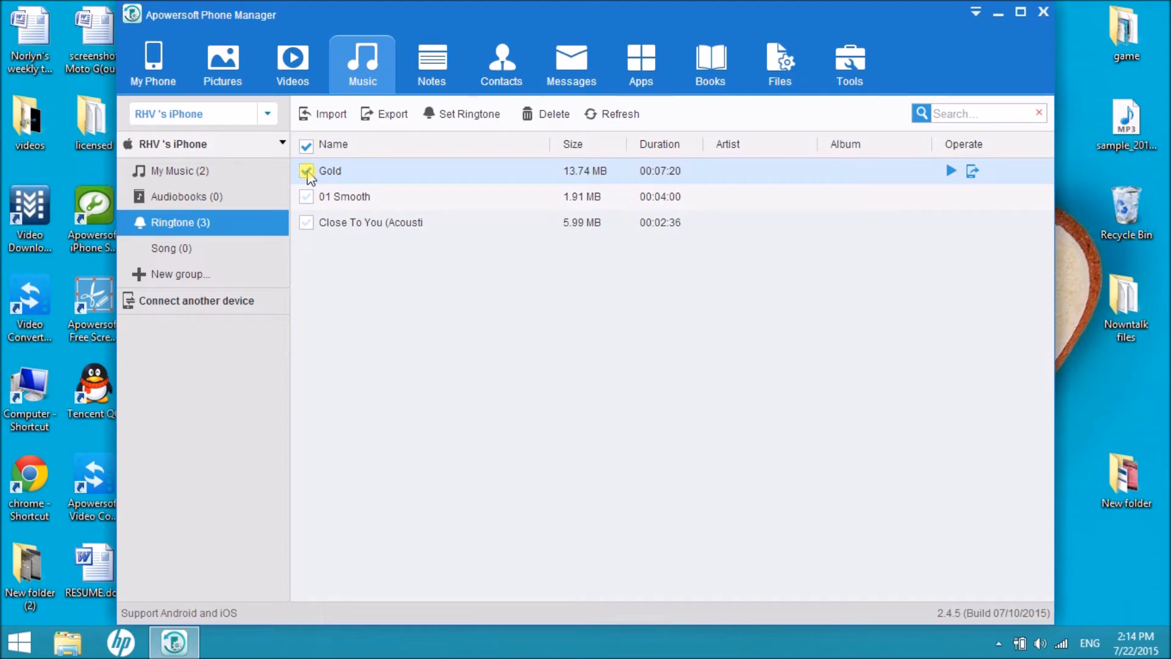
Delete the Gold ringtone, confirm with OK, and dismiss the completion notice
click(553, 113)
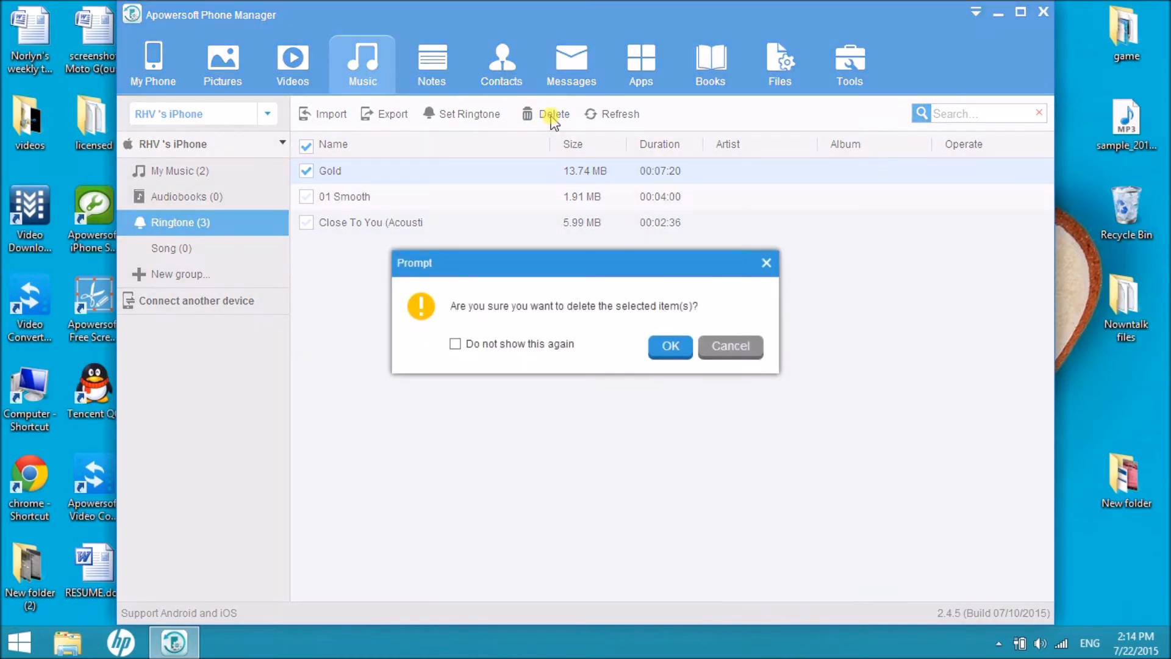
mouse_move(670, 346)
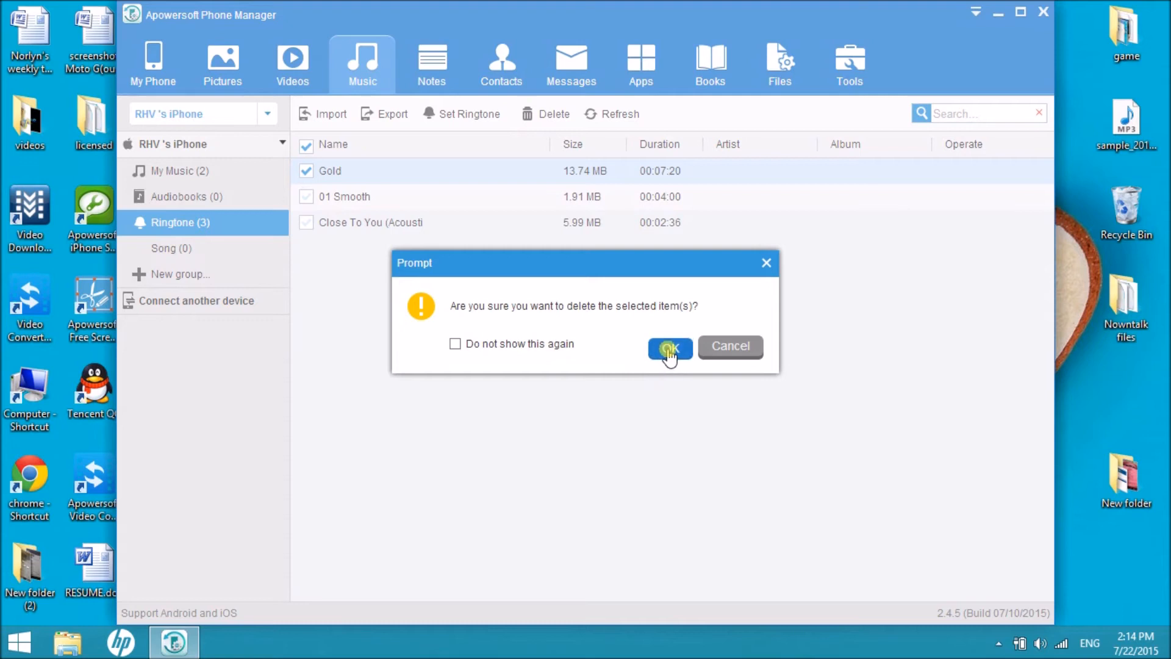
click(670, 346)
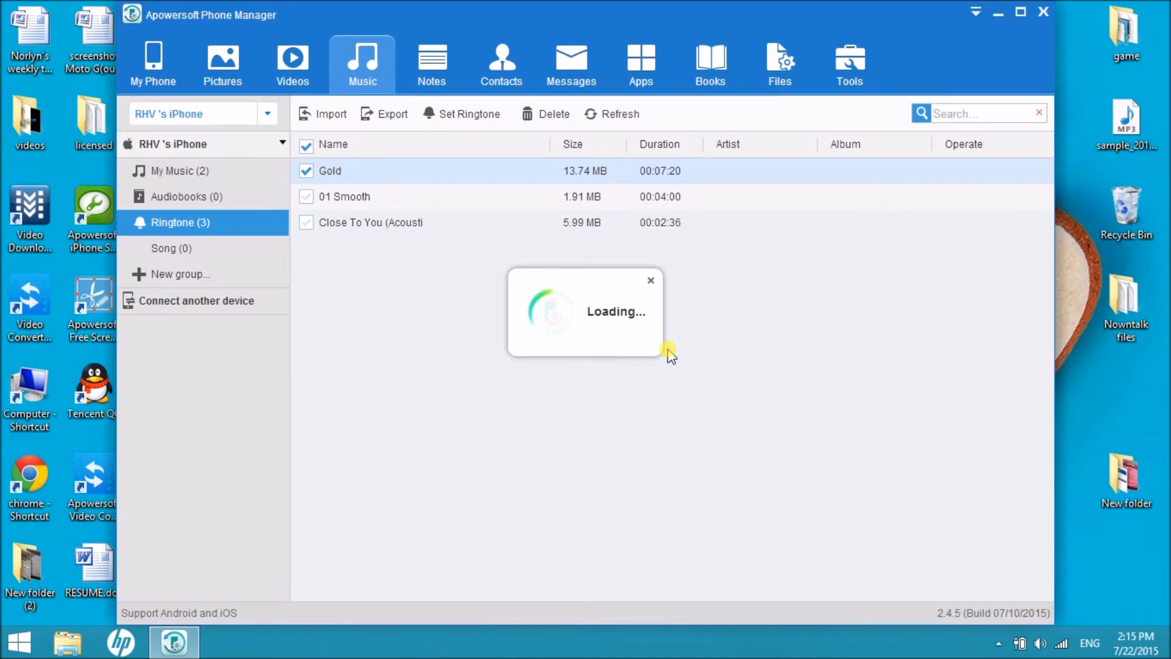
click(553, 113)
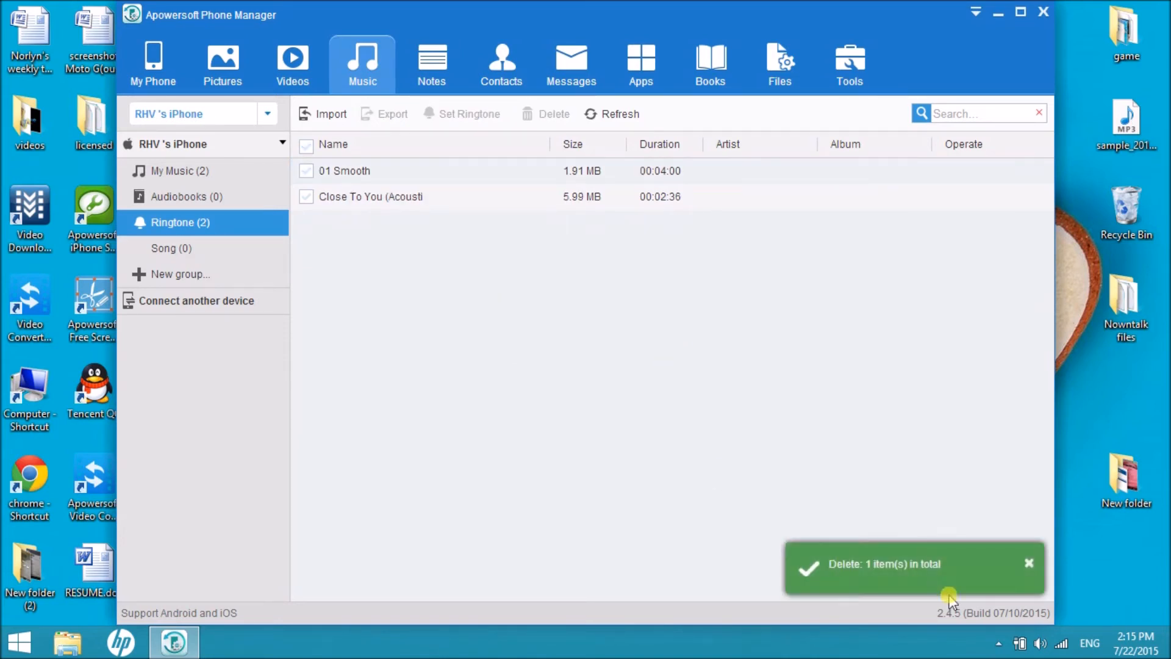
mouse_move(895, 590)
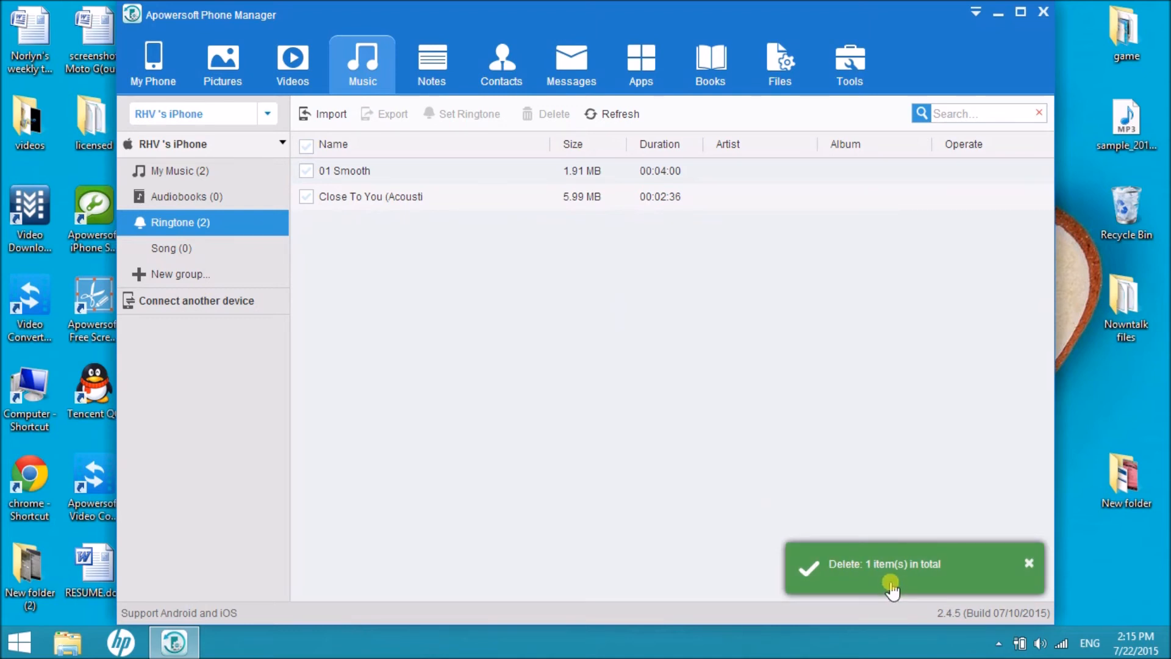
mouse_move(717, 525)
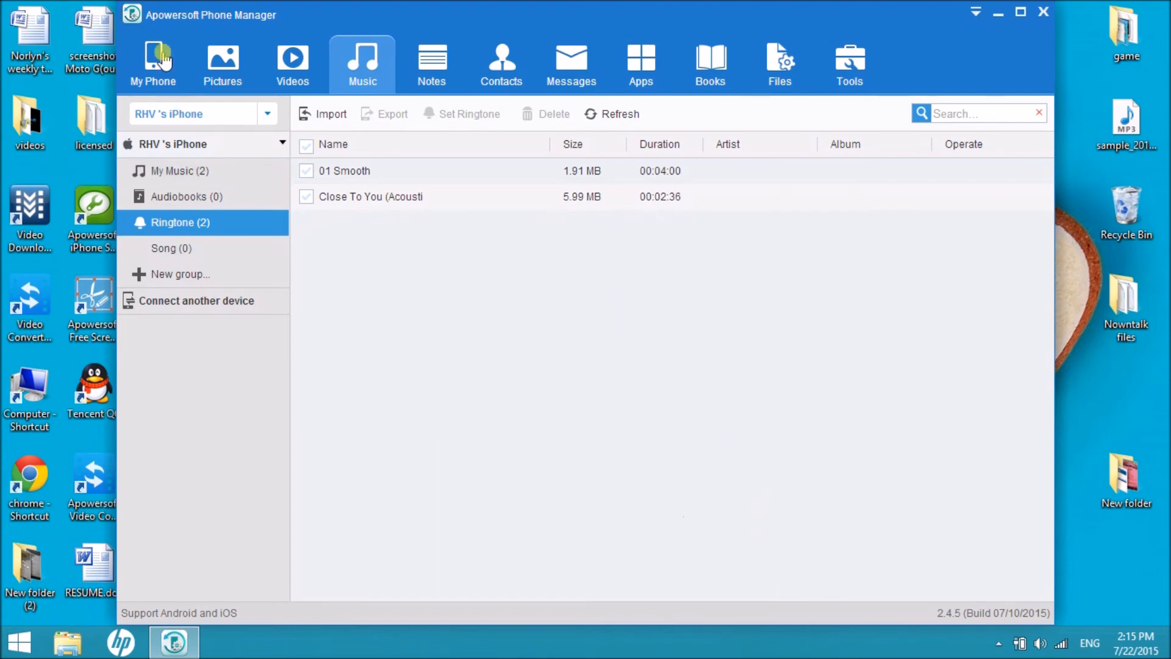
Return to My Phone and eject the iPhone from the manager
click(153, 64)
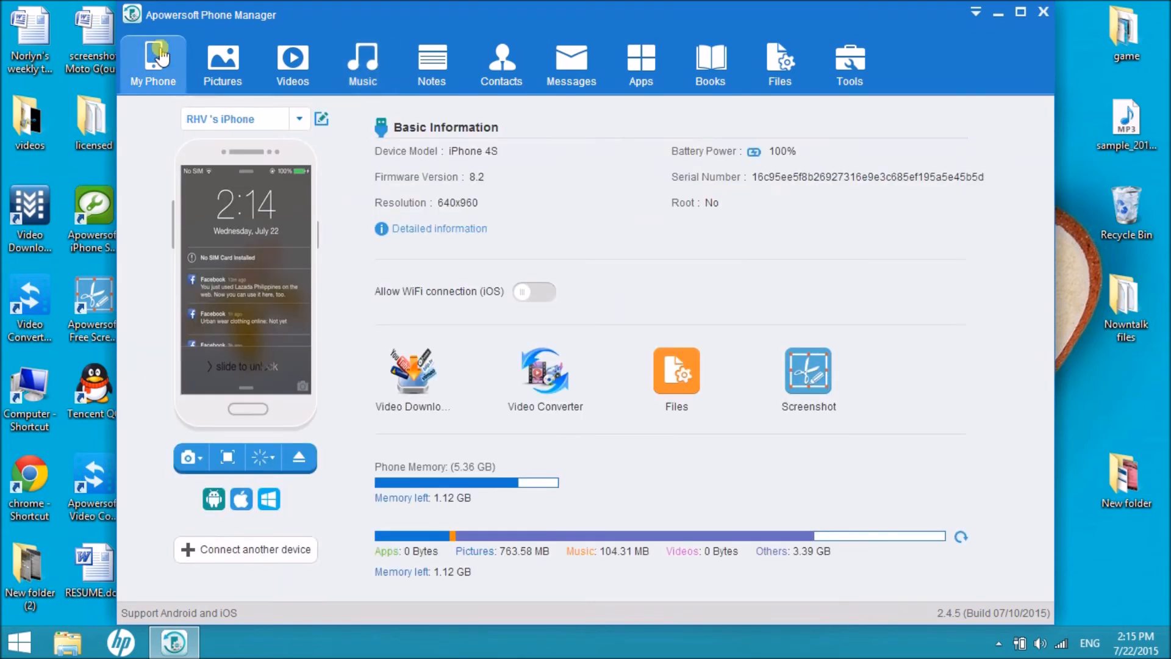
mouse_move(297, 456)
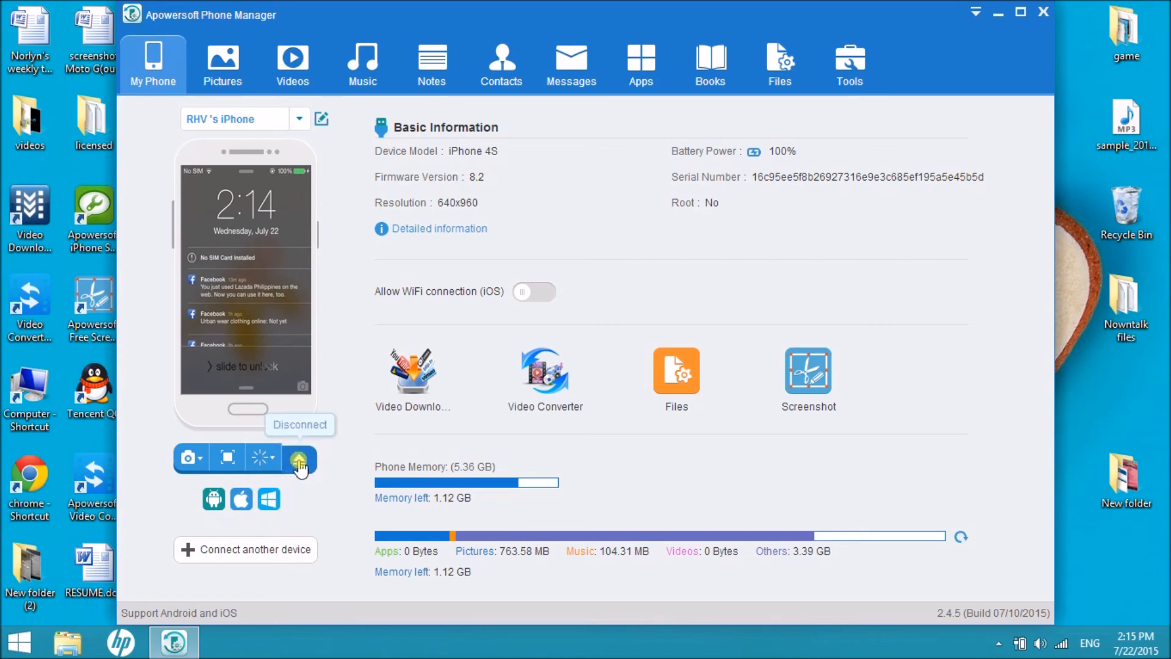
click(299, 457)
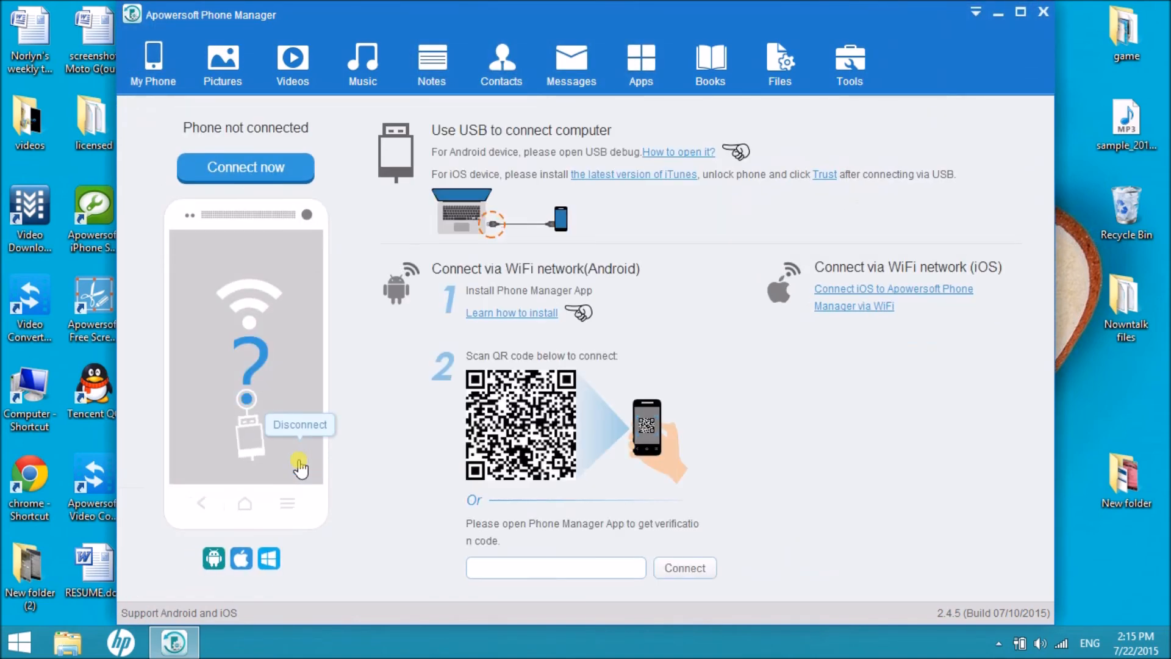